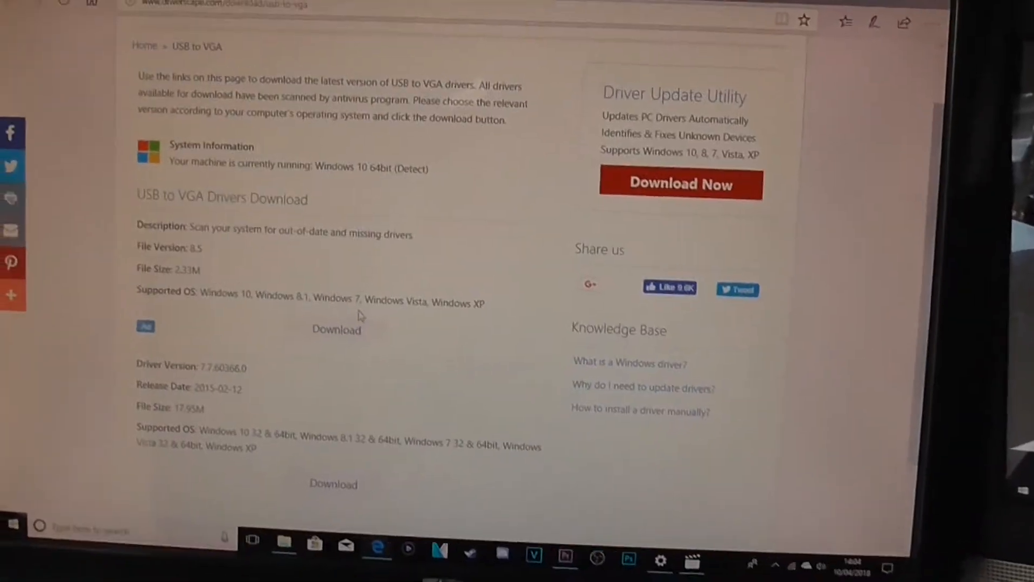
# Download the USB to VGA driver, allow UAC changes, and pass the setup welcome page.
pyautogui.click(336, 329)
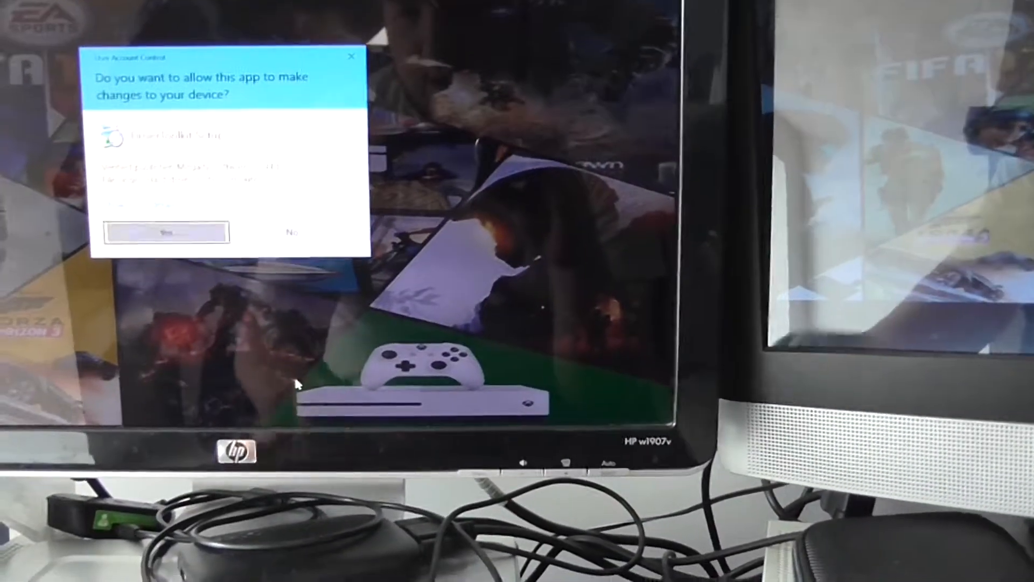
pyautogui.click(166, 231)
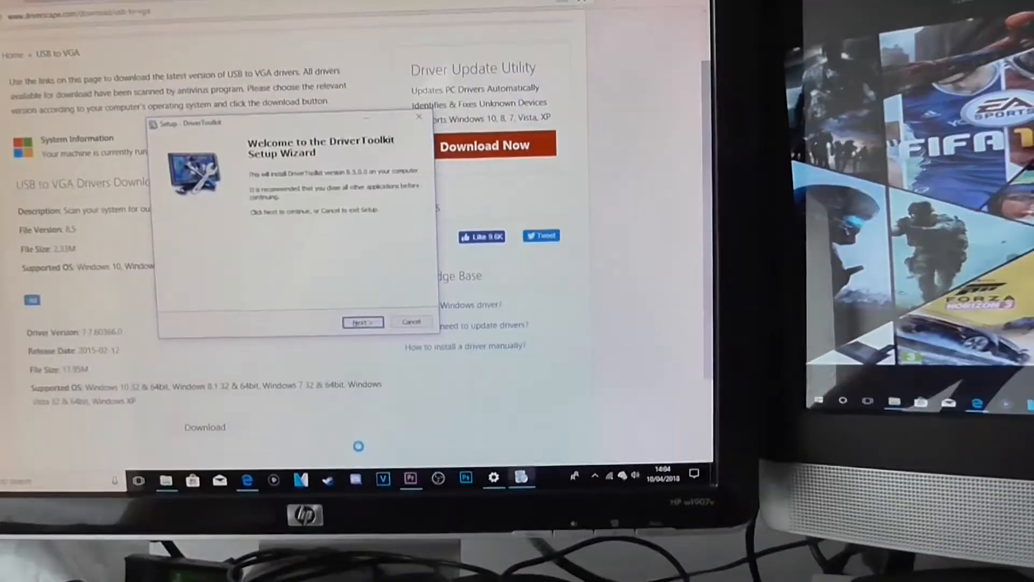
pyautogui.click(362, 322)
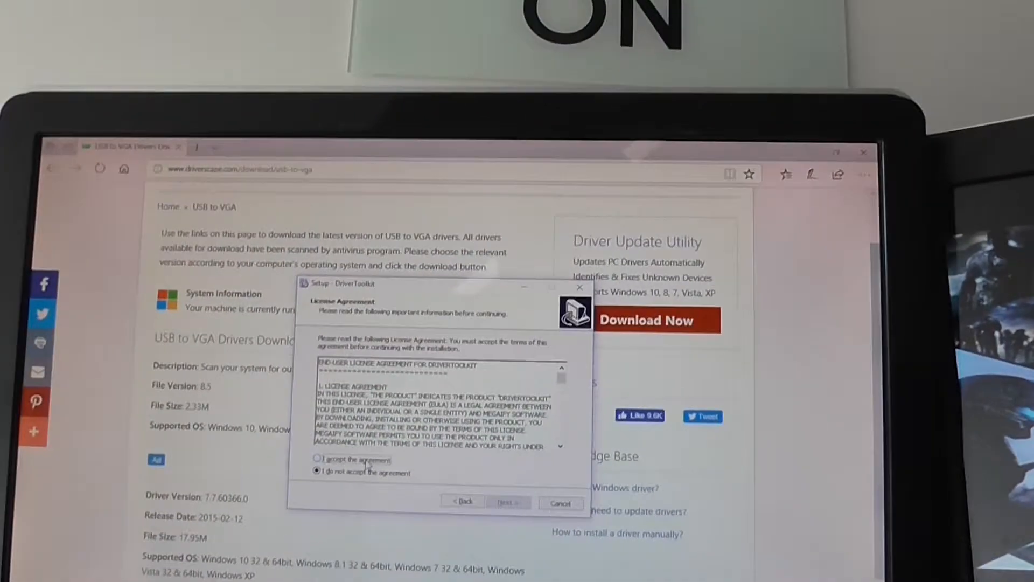
# Accept the license, keep the default destination folder, and begin installing DriverToolkit.
pyautogui.click(508, 502)
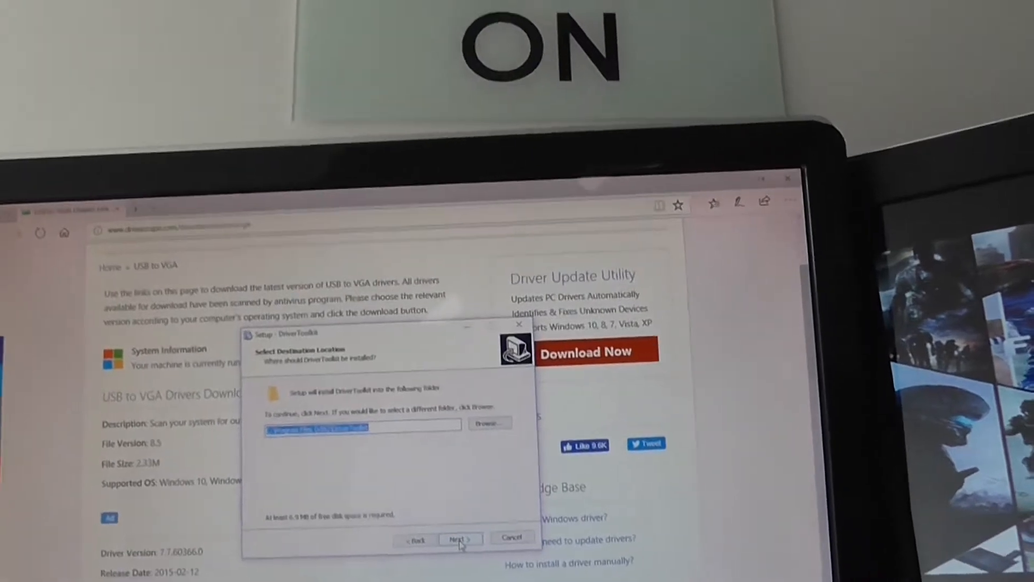
pyautogui.click(461, 539)
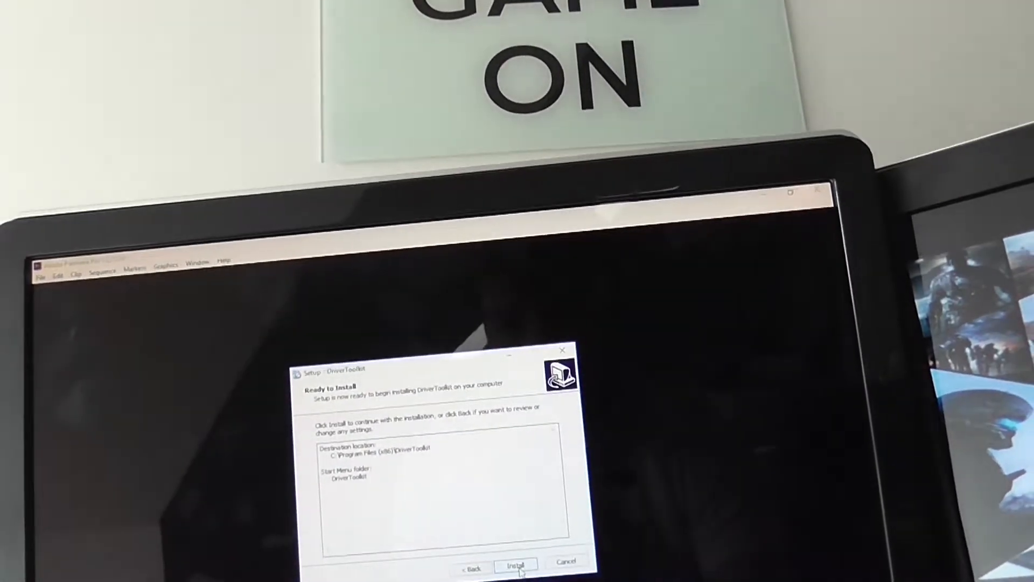
pyautogui.click(516, 566)
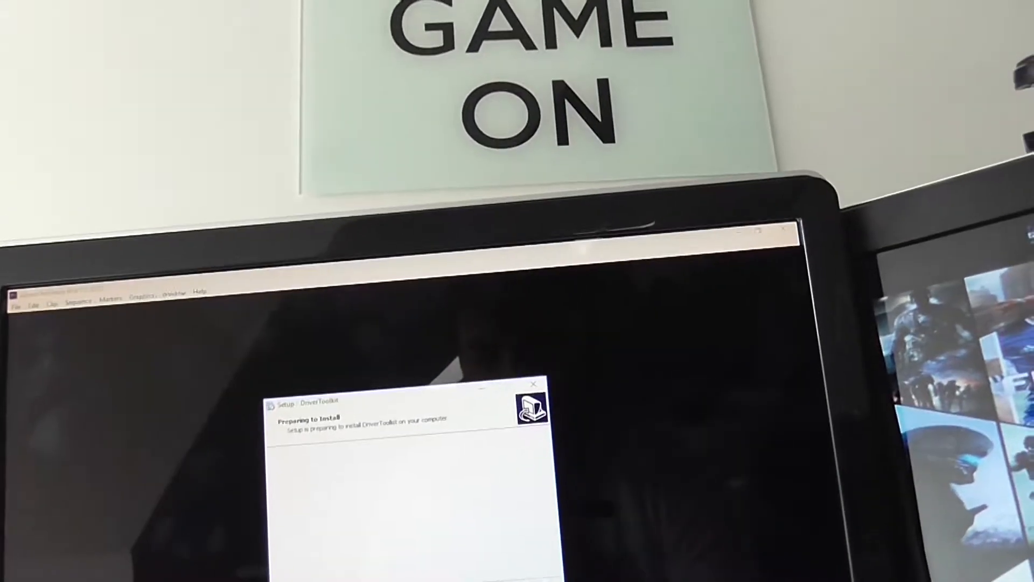